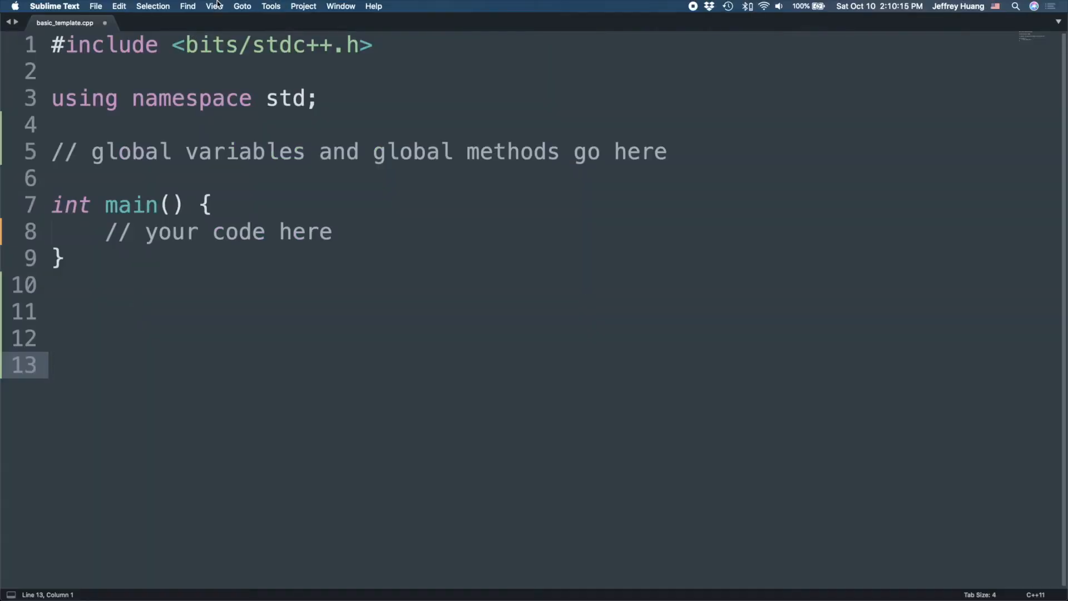
# In main, add the output line cout << 1 << '\n'; after the cin chain.
pyautogui.click(270, 6)
pyautogui.write('// a = 1, b = 2, c = 3, d = 4, e = 5, f = 6, g = 7')
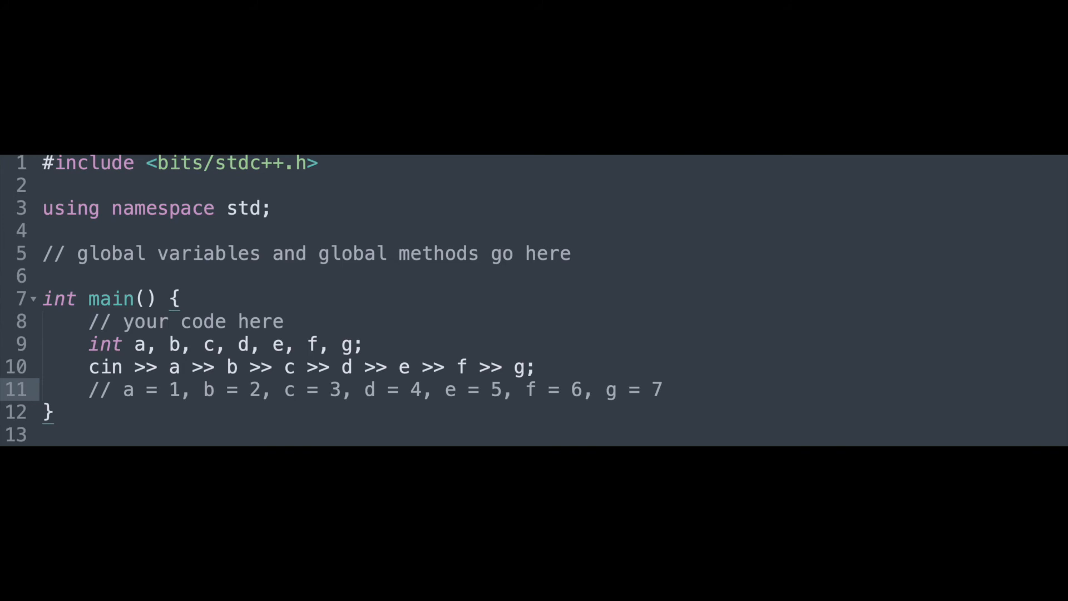
pyautogui.write("cout << 1 << '\\n';")
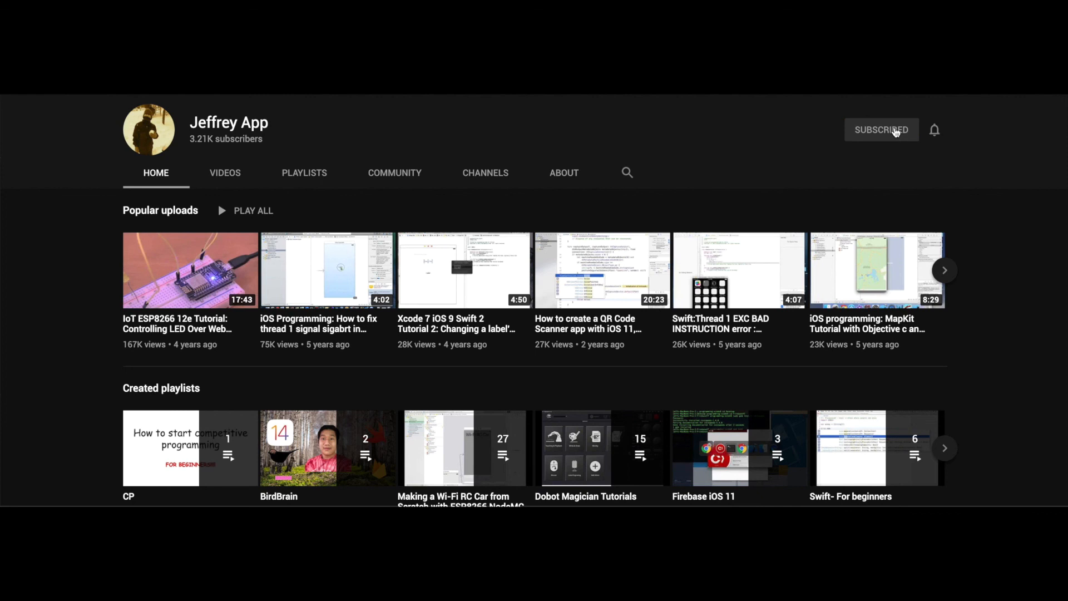
# Open the subscribed channel's notification choices: All, Personalized and None.
pyautogui.click(934, 130)
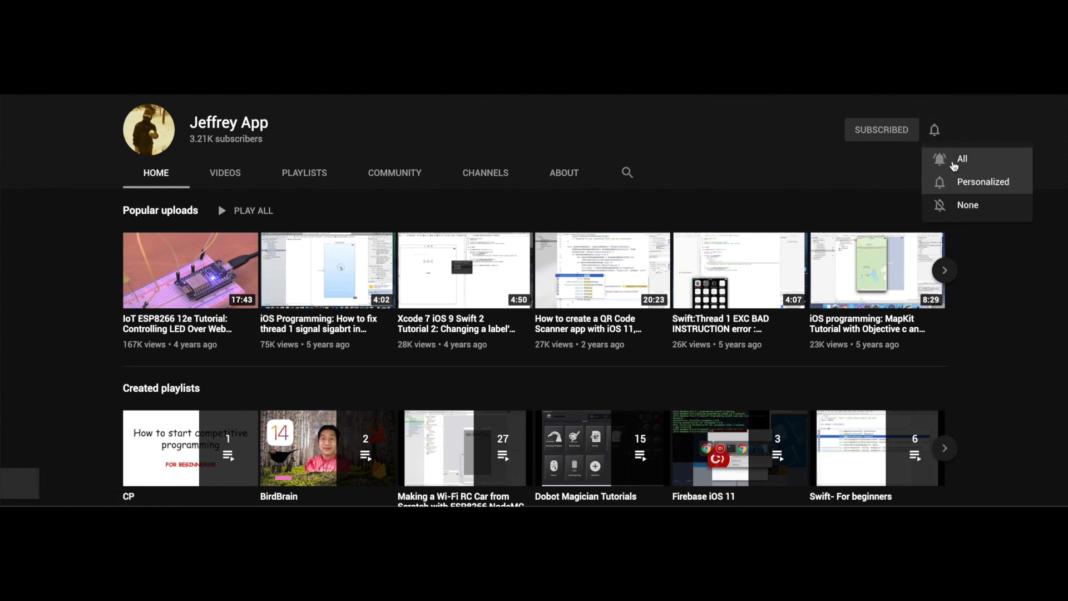